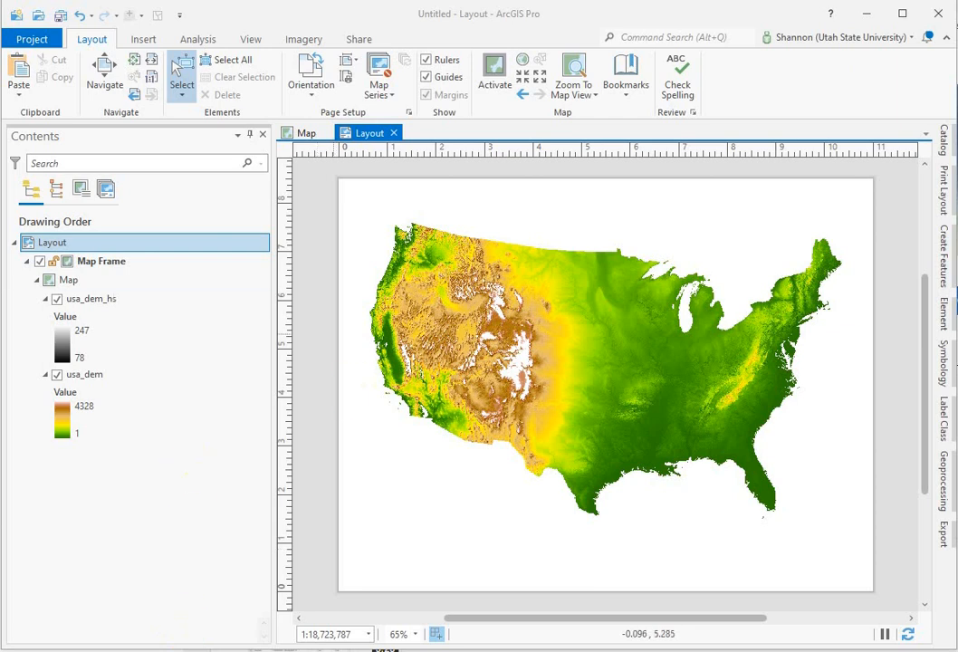
Place a legend rectangle below the map frame listing the hillshade and DEM layers.
click(83, 406)
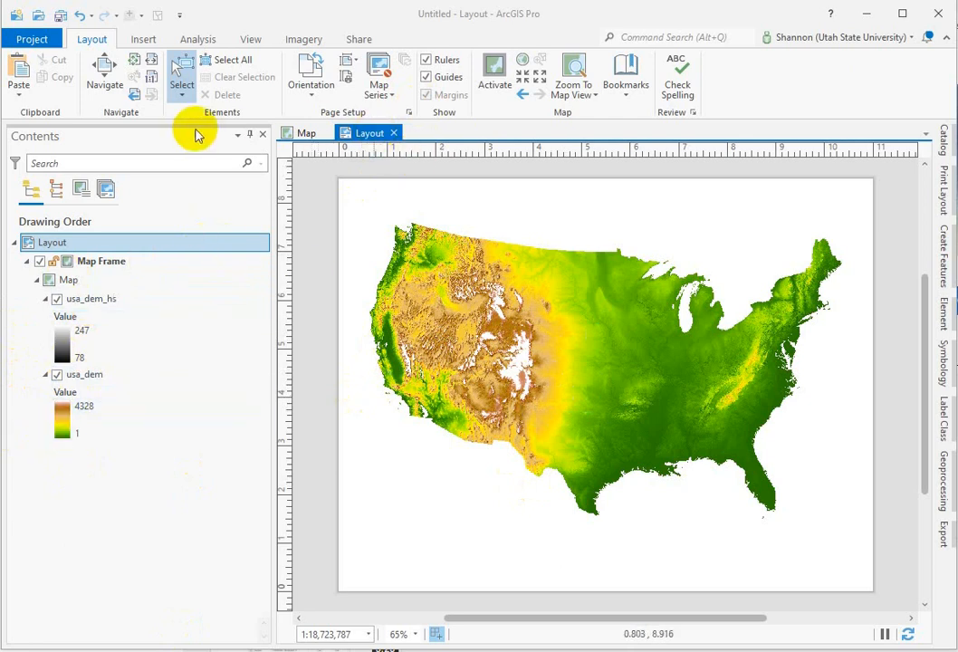
click(143, 40)
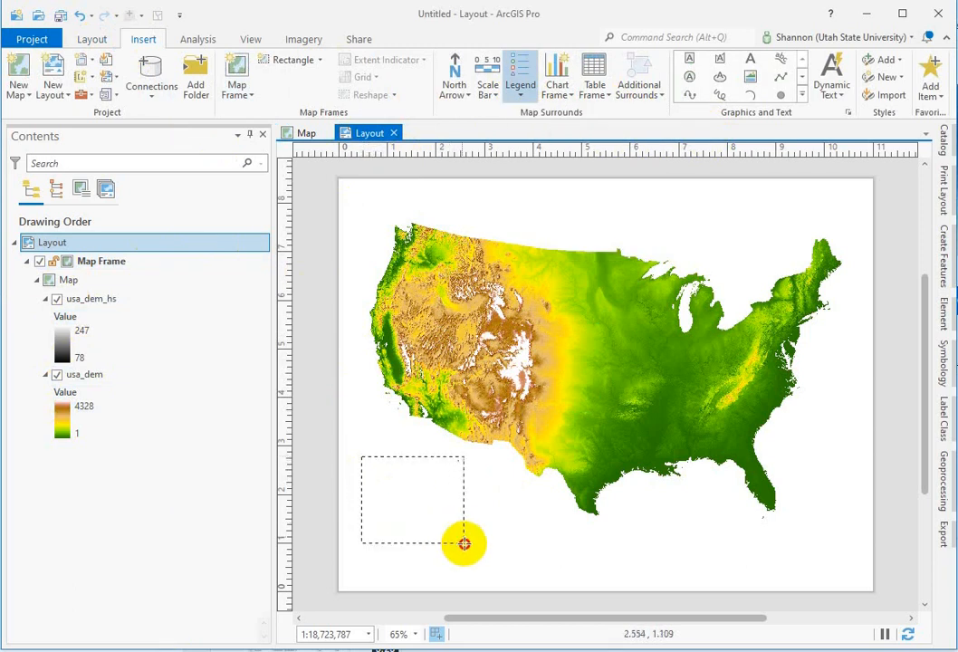
click(520, 69)
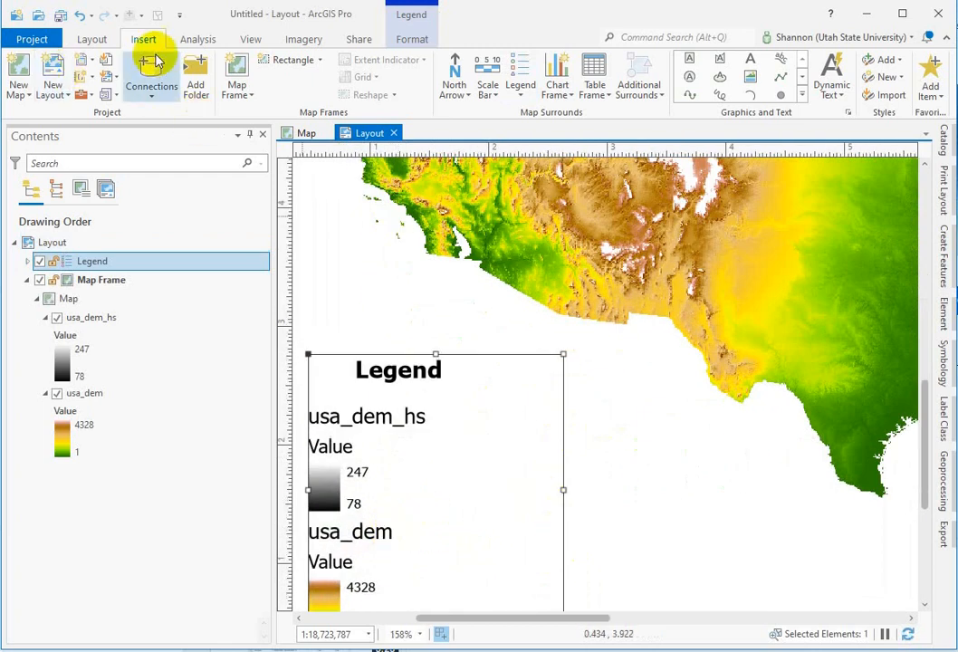
click(90, 39)
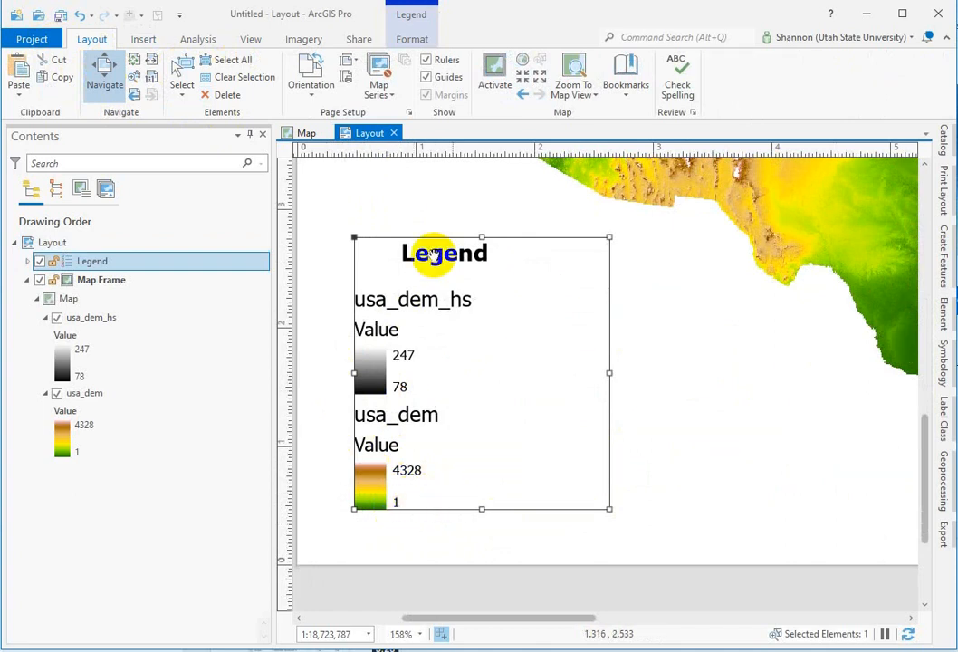
Uncheck the usa_dem_hs item so the legend lists only usa_dem.
click(102, 279)
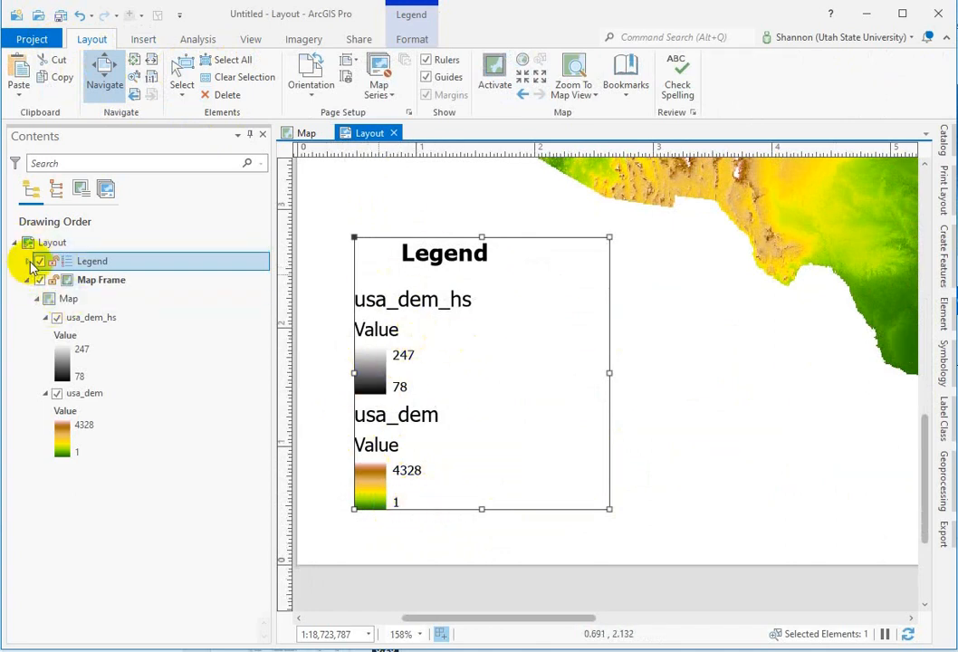
click(28, 260)
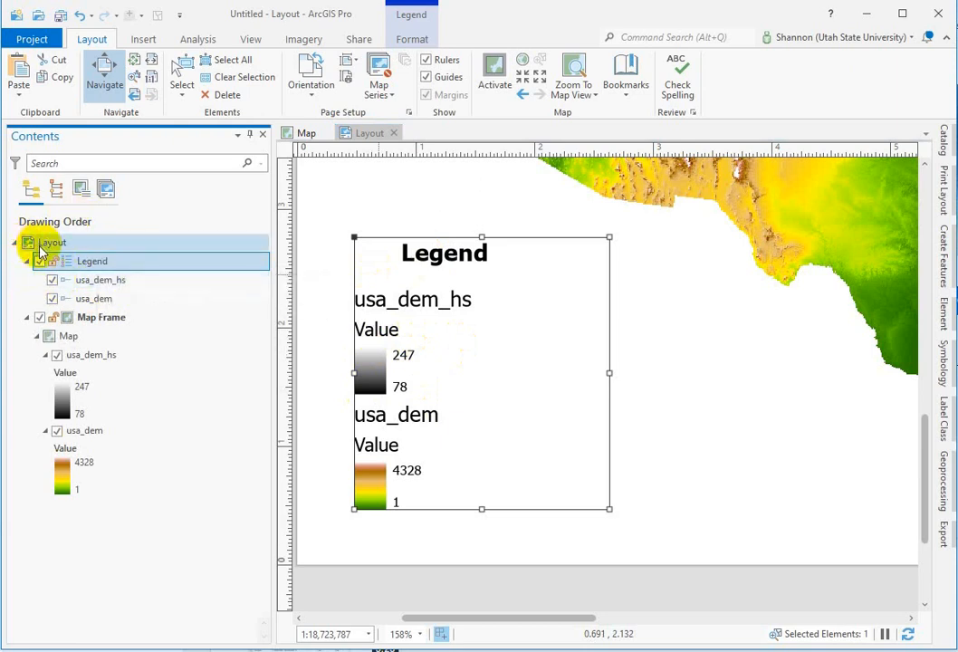
click(53, 279)
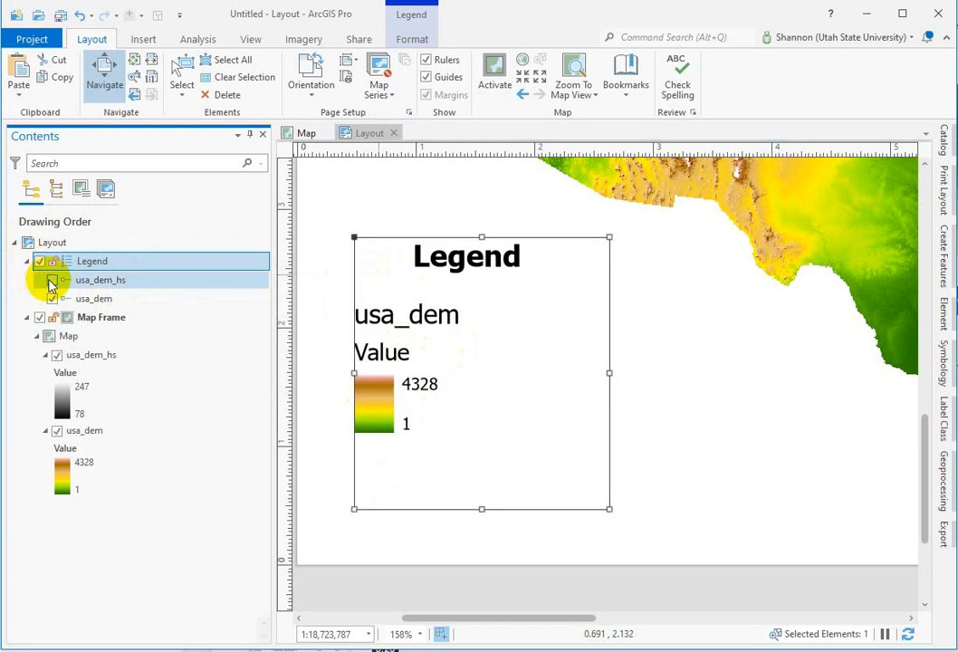
click(53, 279)
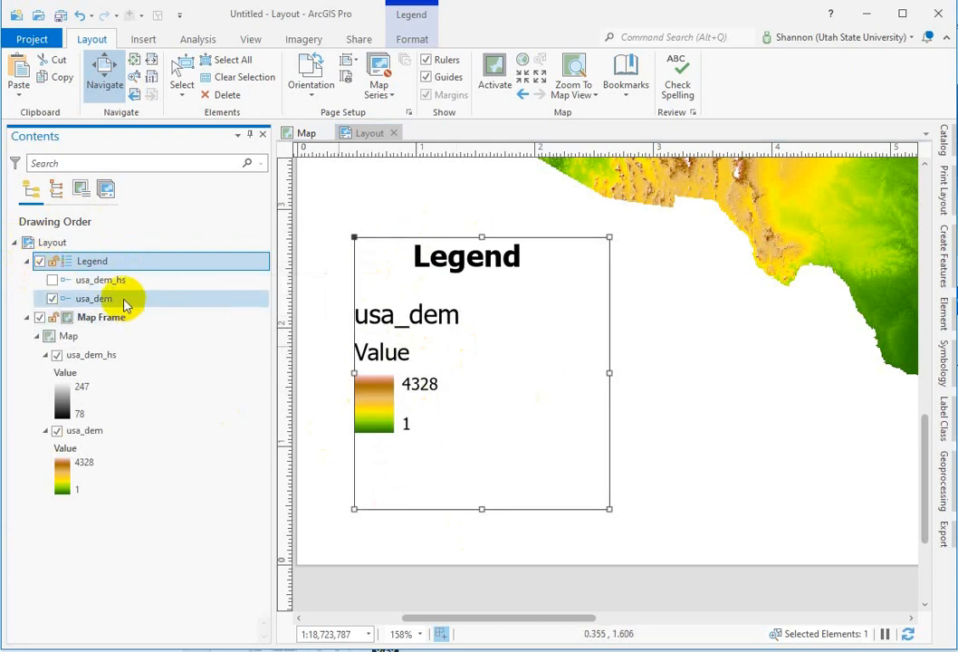
Turn off Title Show in Format Legend Options so the default Legend heading disappears.
right_click(92, 261)
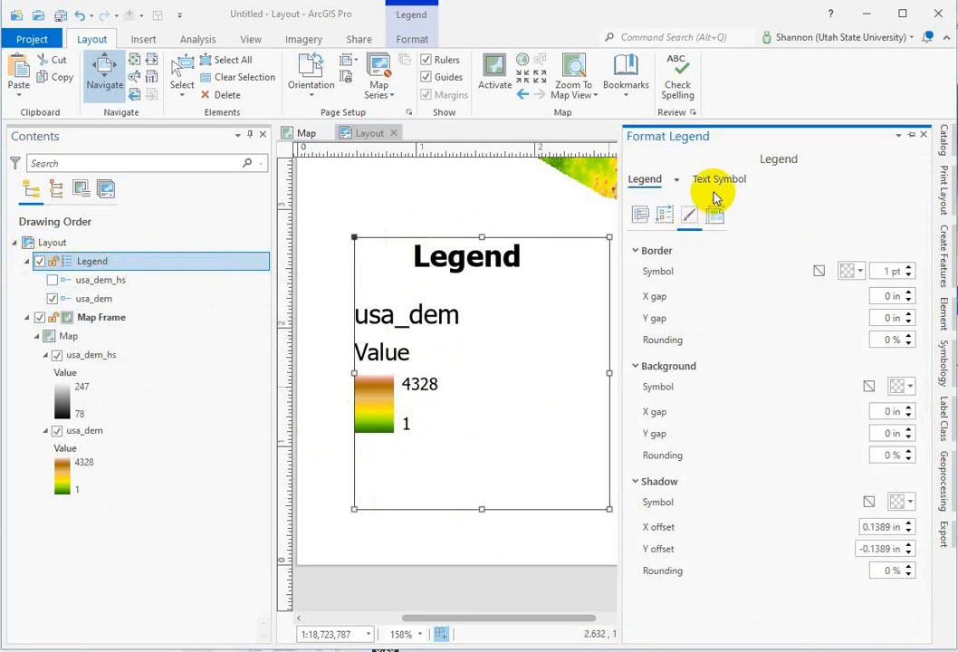
click(639, 214)
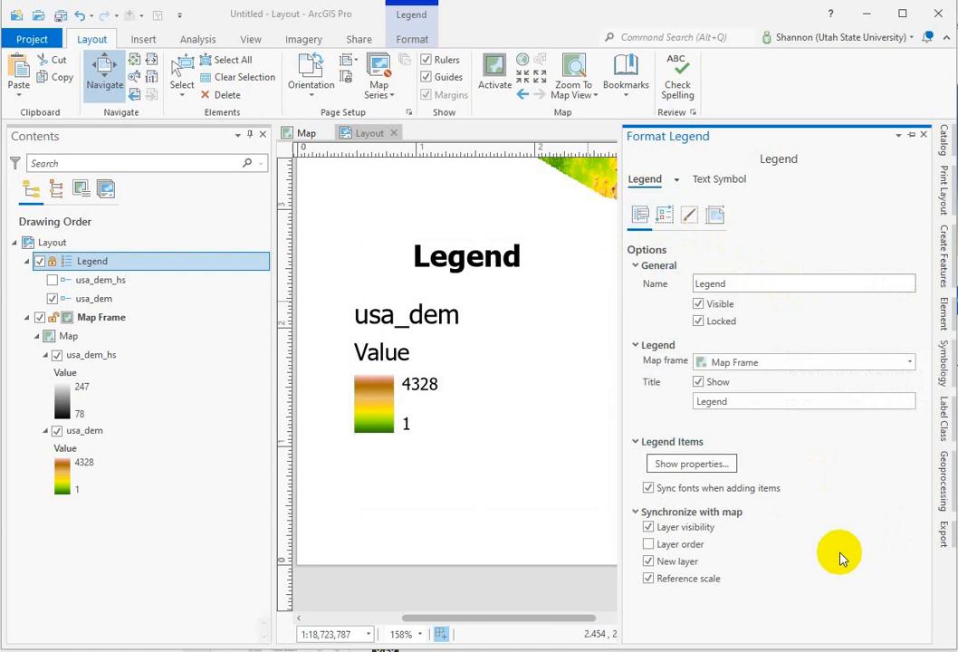
mouse_move(670, 431)
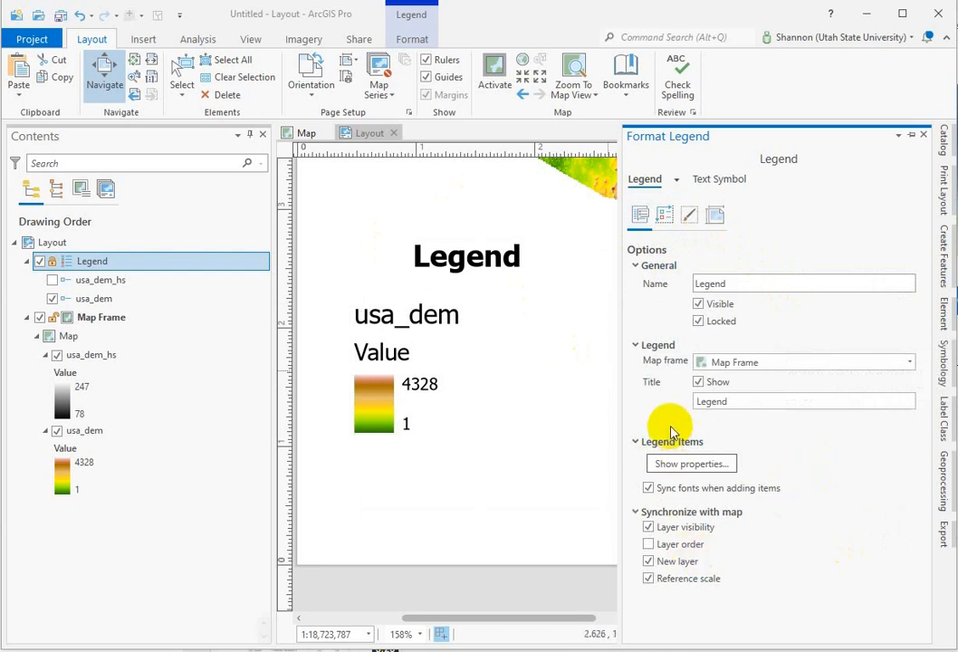
click(697, 380)
text(Elevation)
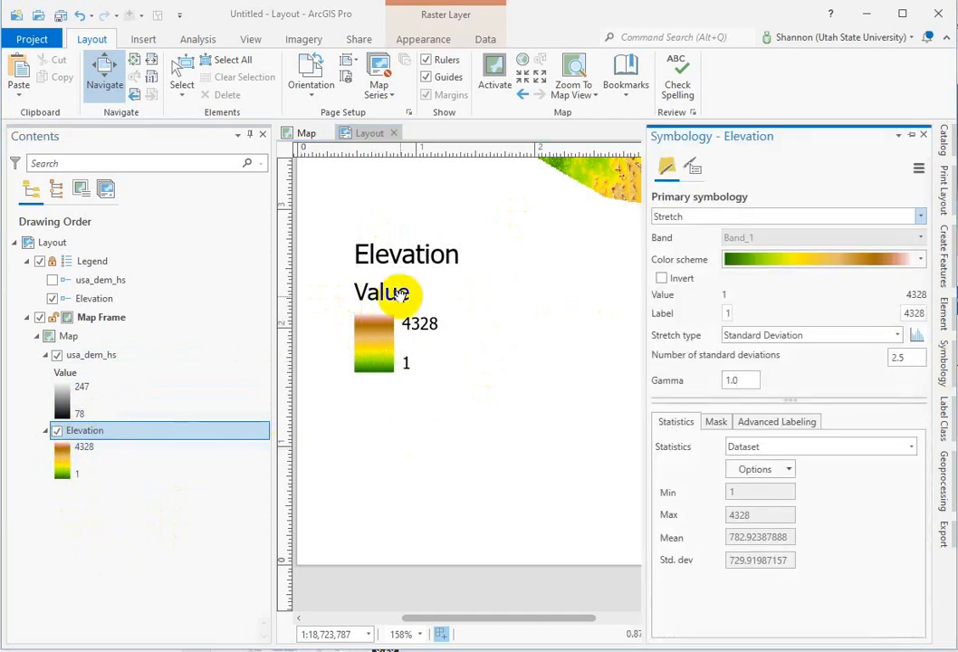
mouse_move(842, 317)
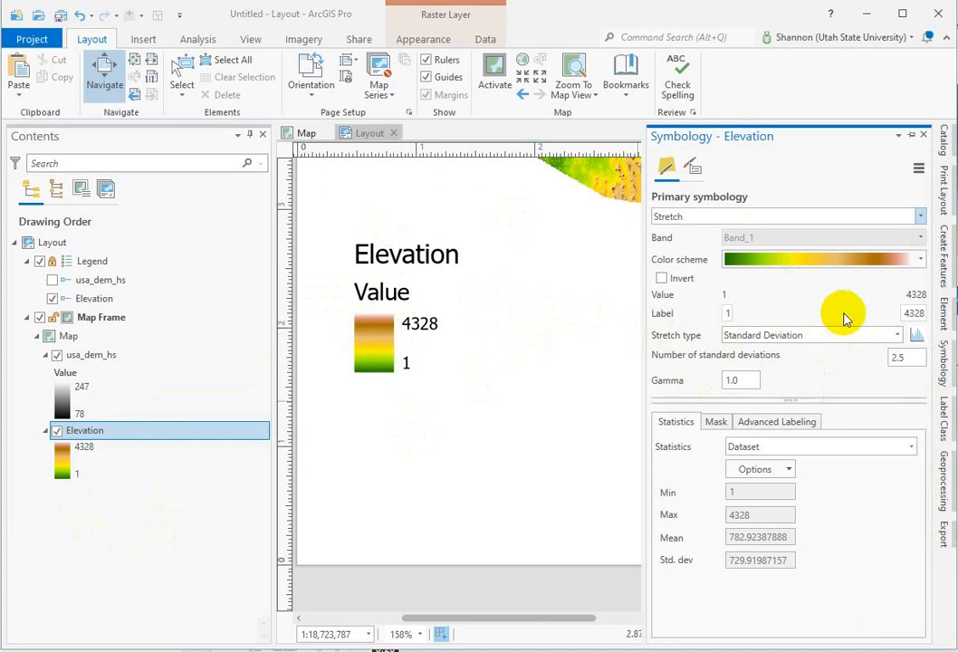
mouse_move(728, 311)
text( m)
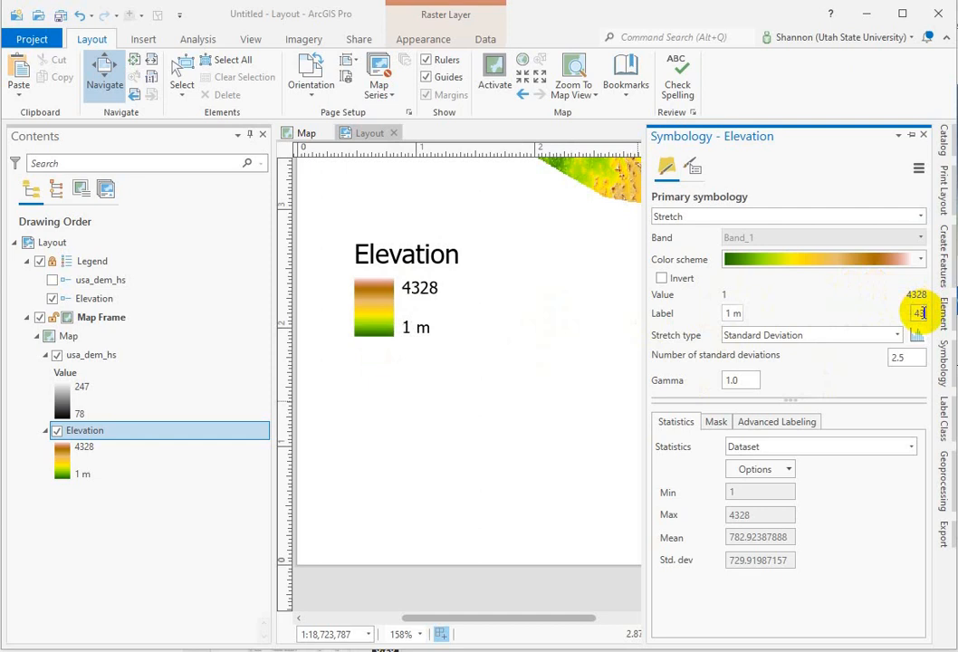
Enter 4350 as the upper label of the Elevation ramp in Symbology.
text(4350)
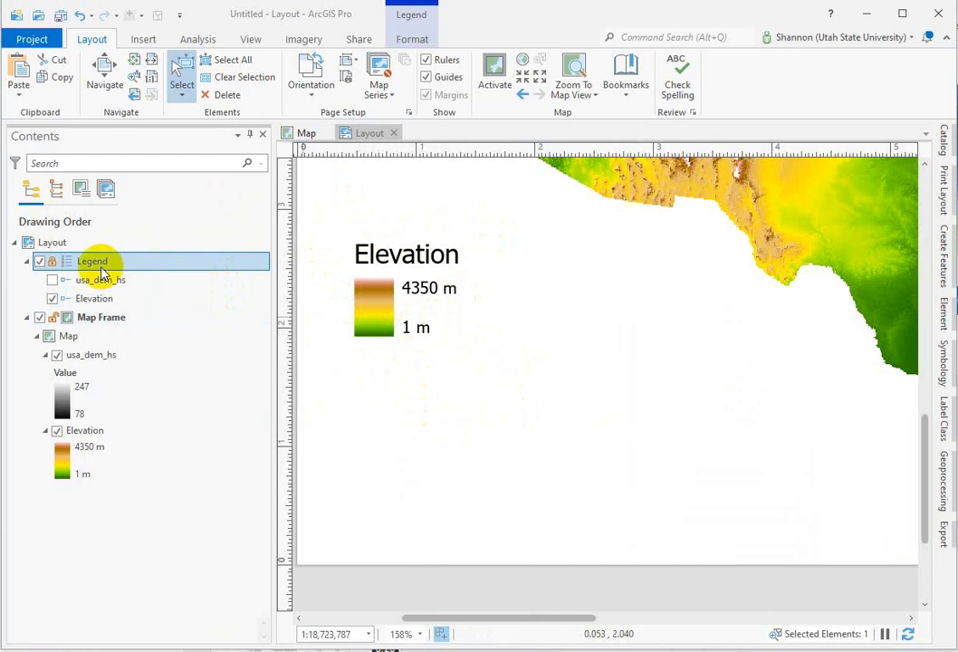
Reopen Format Legend from the Legend item in Contents.
right_click(90, 261)
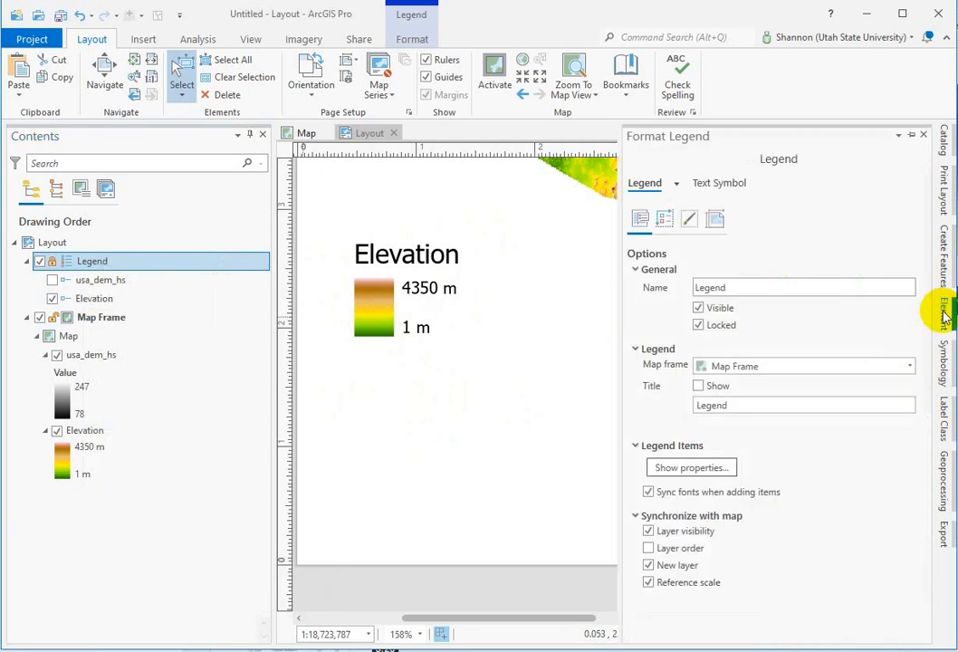
mouse_move(901, 525)
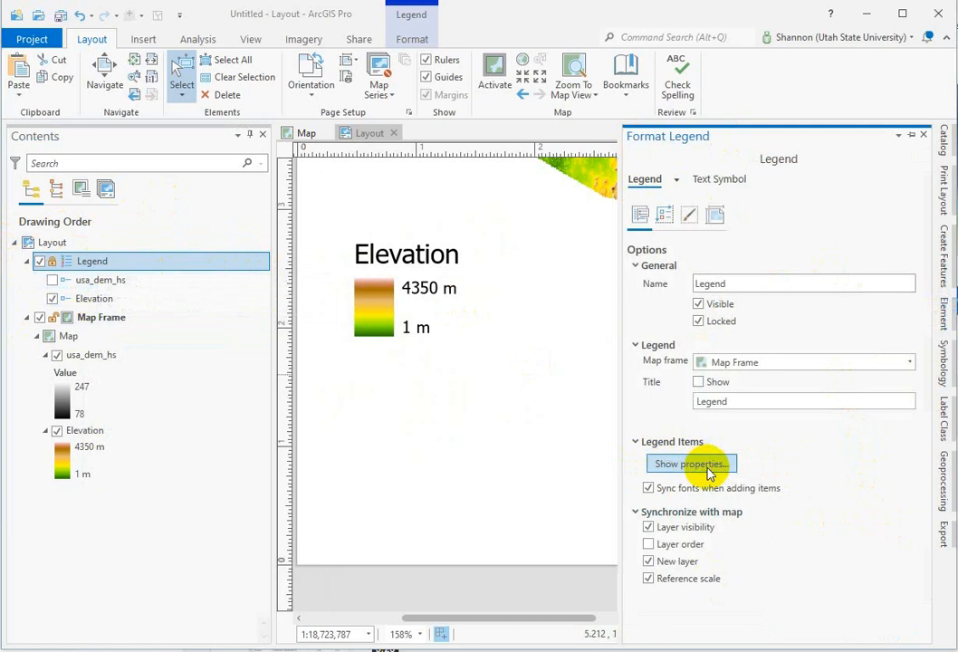
Increase the Patch height of the Elevation legend item under Sizing.
click(690, 463)
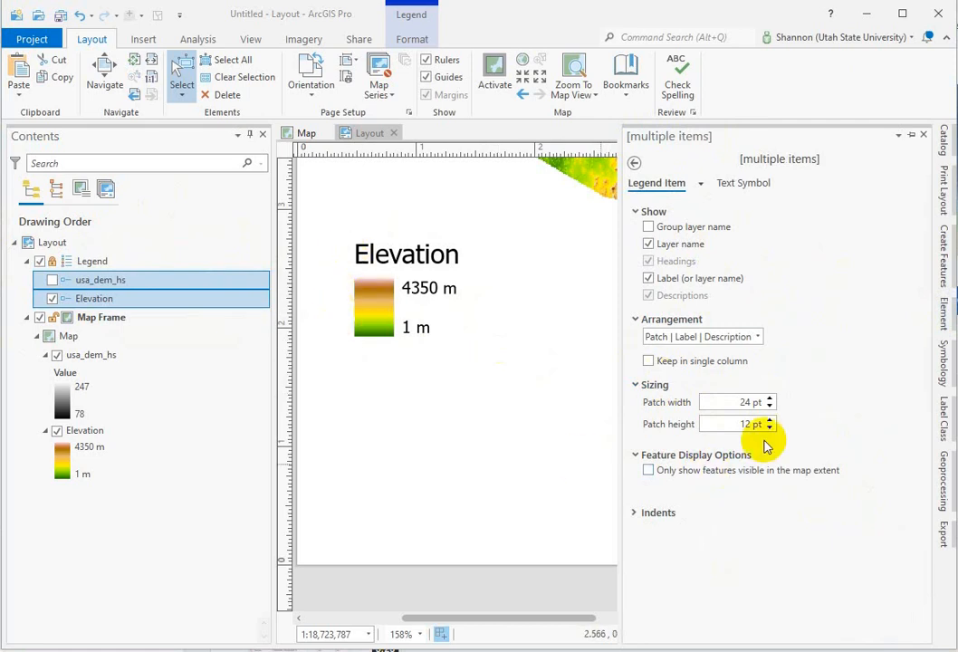
click(90, 260)
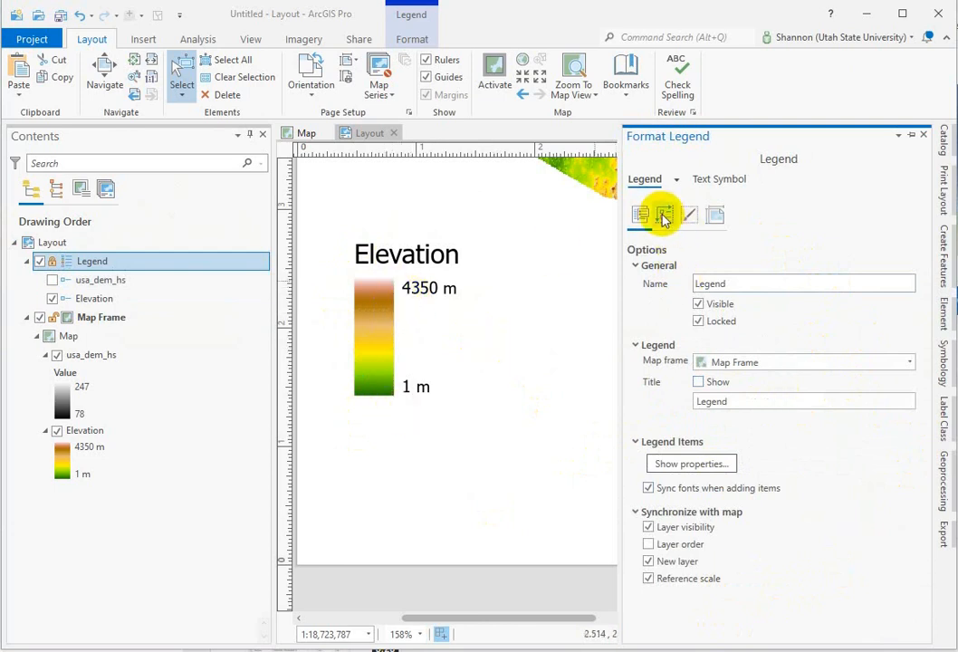
Raise the Patches and text spacing value under Arrangement.
click(662, 214)
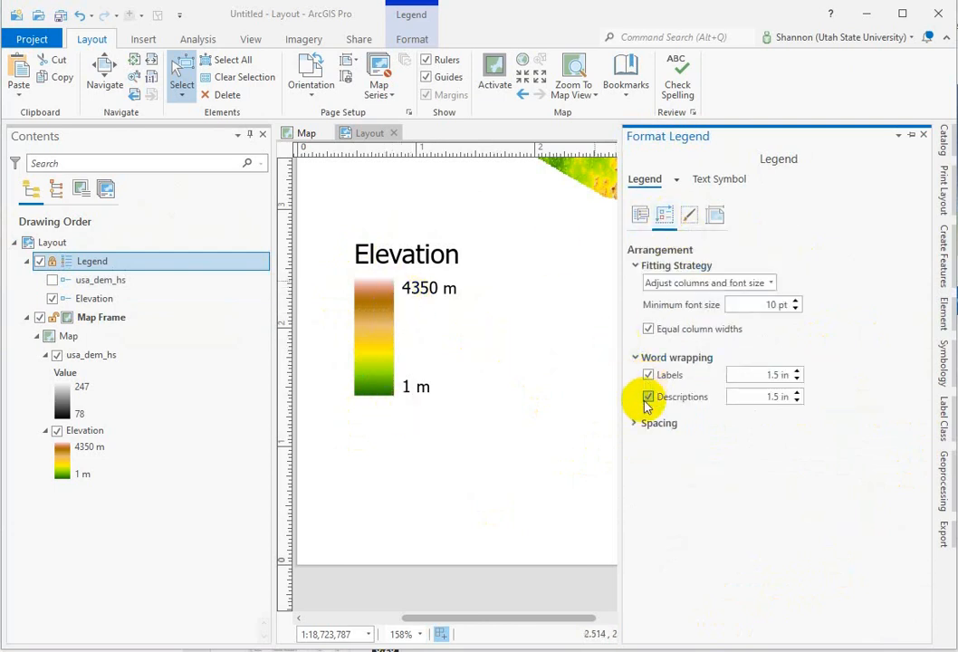
click(659, 424)
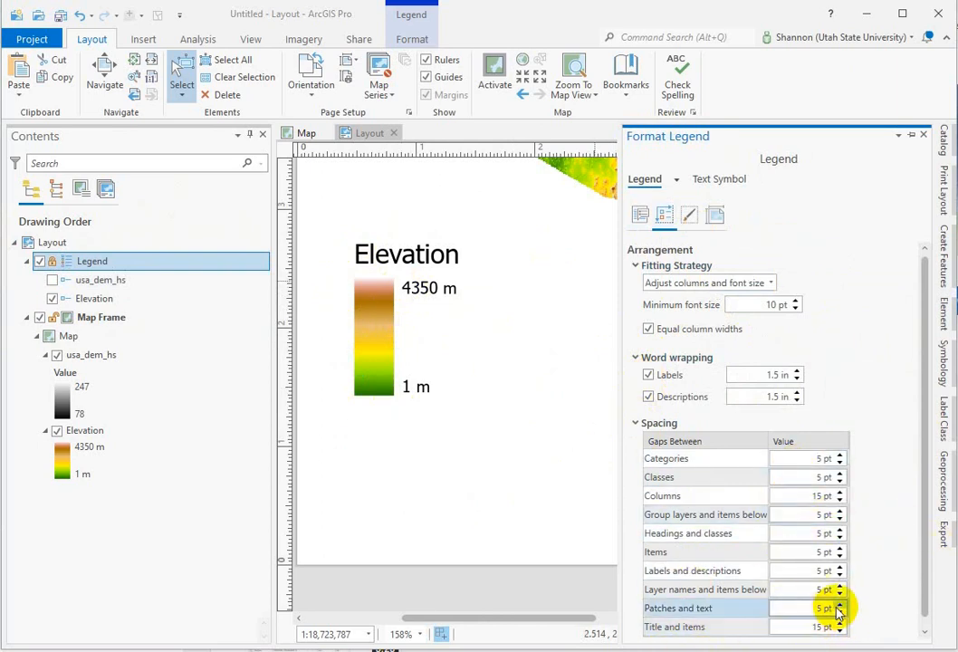
click(839, 605)
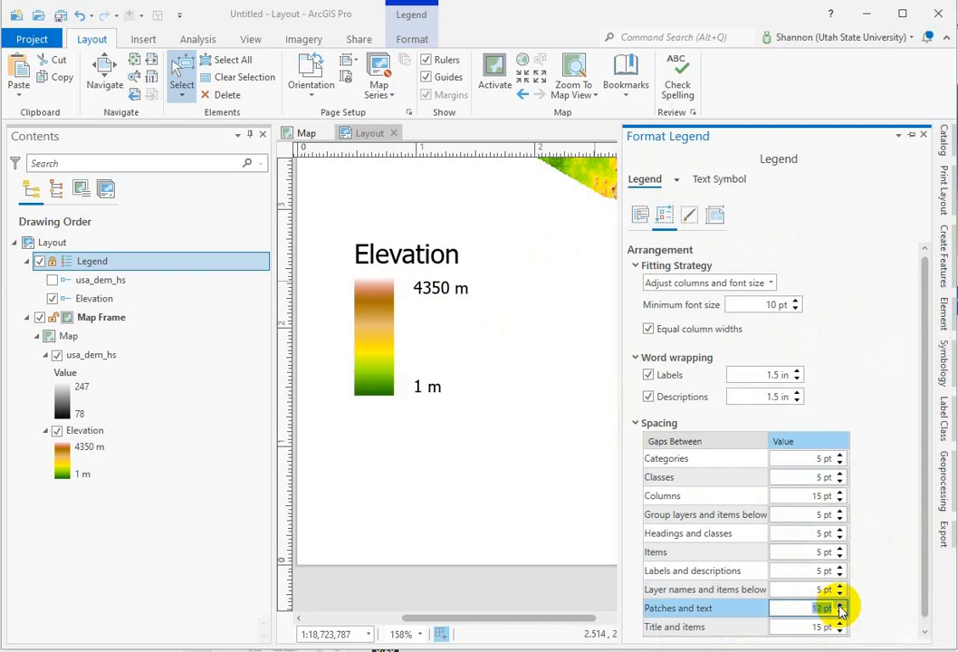